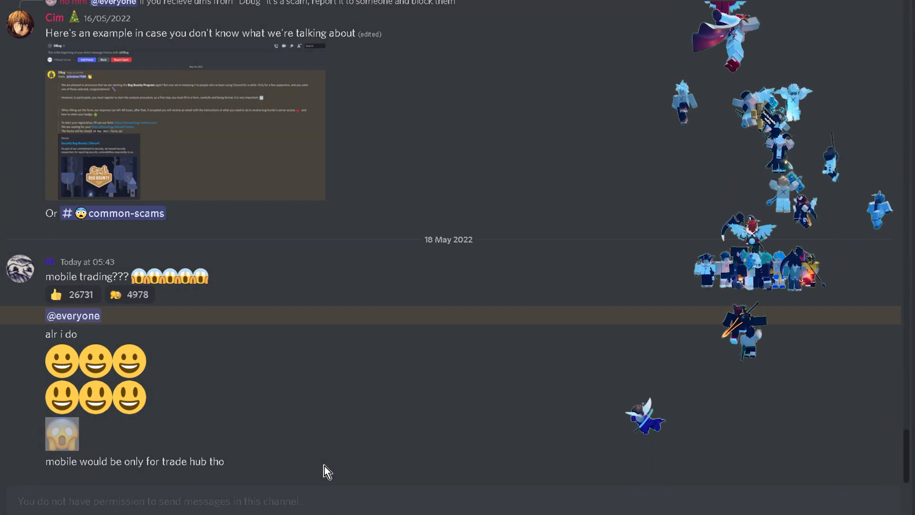
pyautogui.moveTo(362, 399)
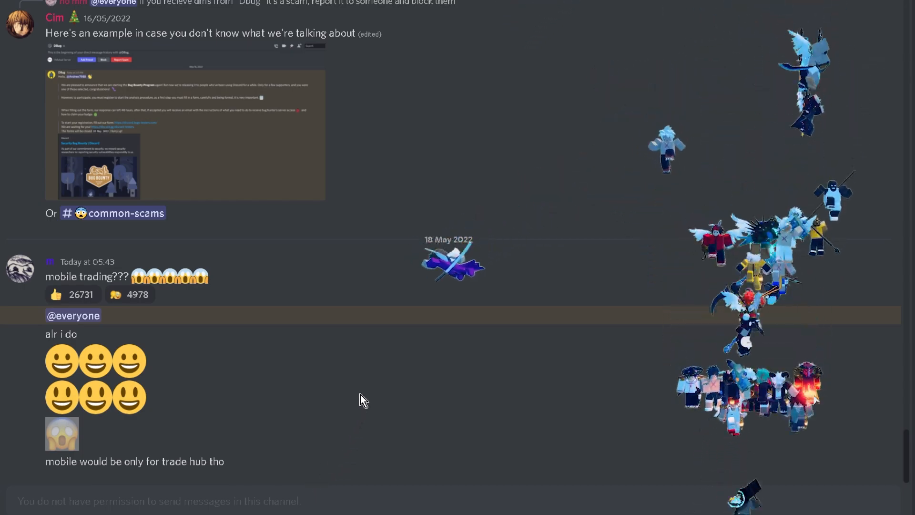